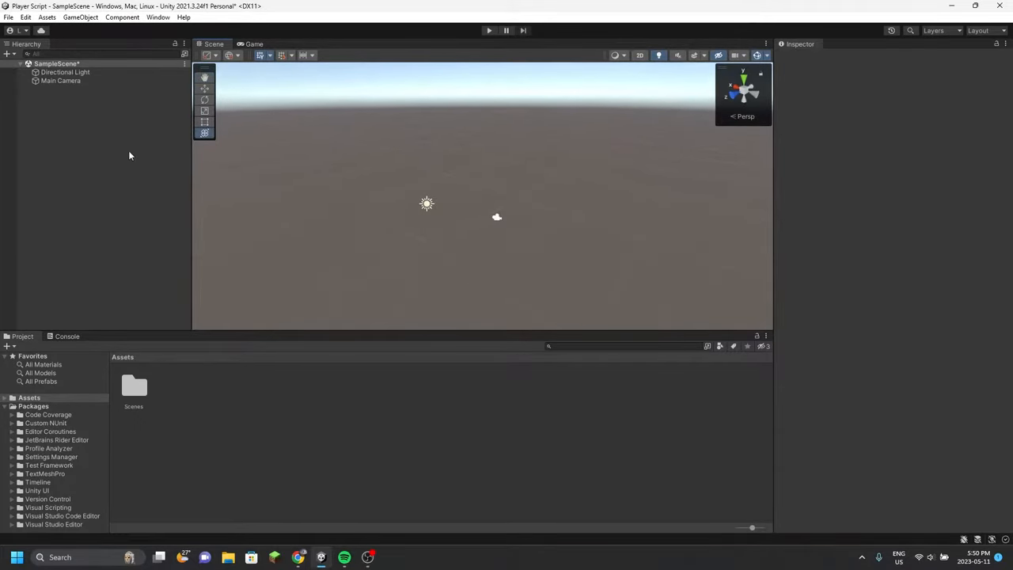
Create an empty Player object and nest a Capsule under it from the Hierarchy menu
right_click(130, 155)
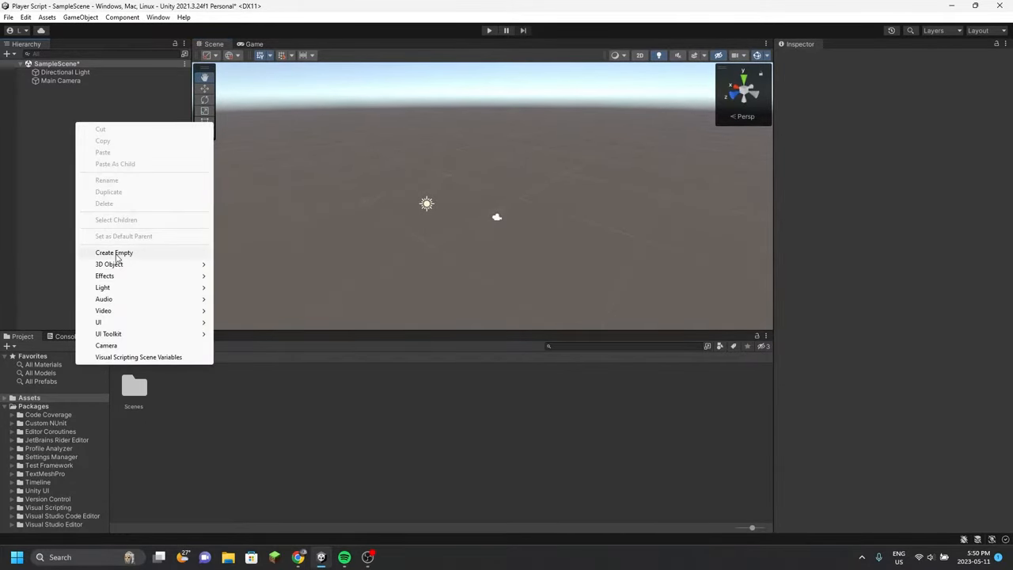
left_click(114, 254)
type("Player")
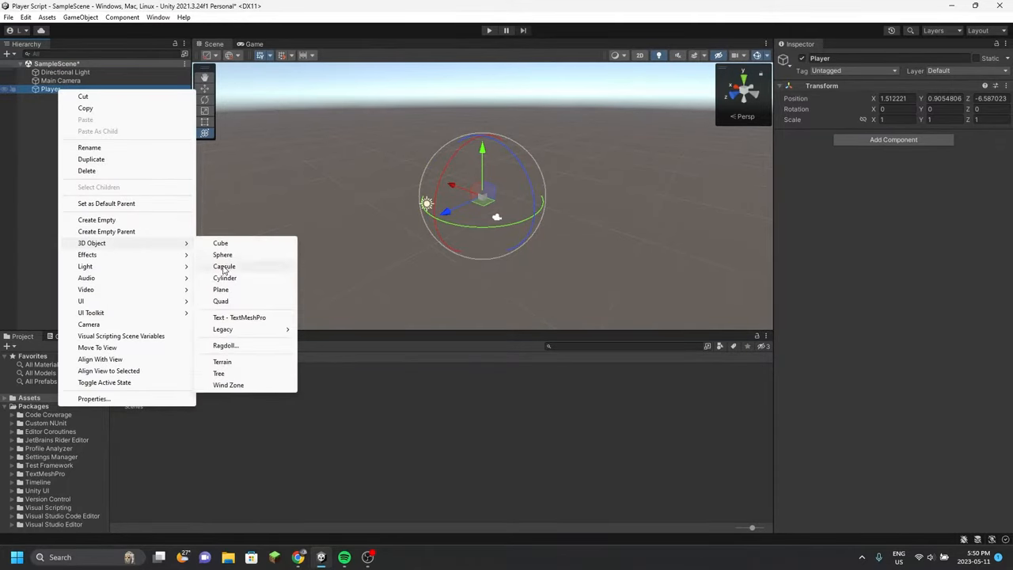
left_click(223, 266)
type("Player")
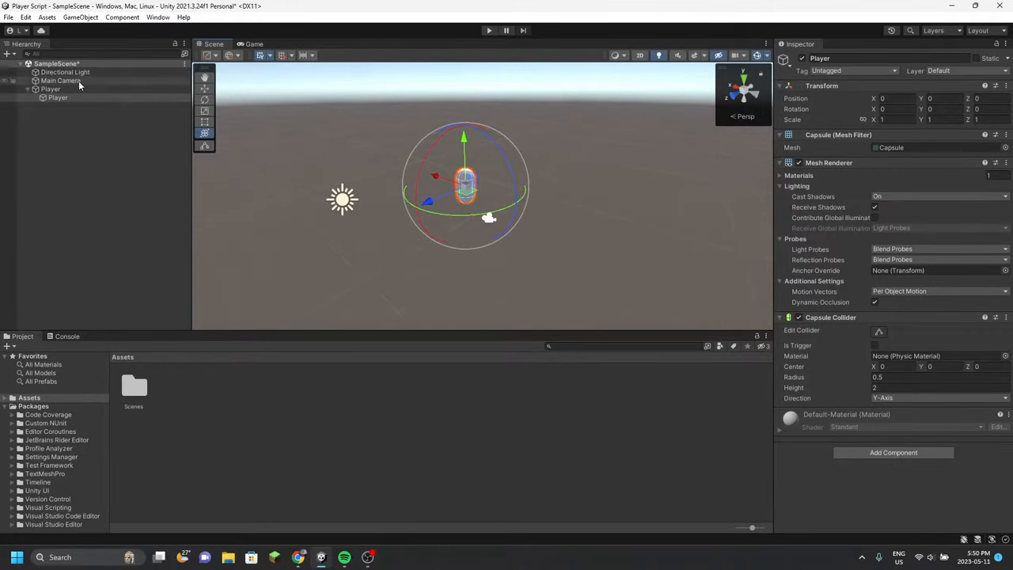
Nest Main Camera under Player, reset its position, and raise it slightly above the capsule
left_click(68, 96)
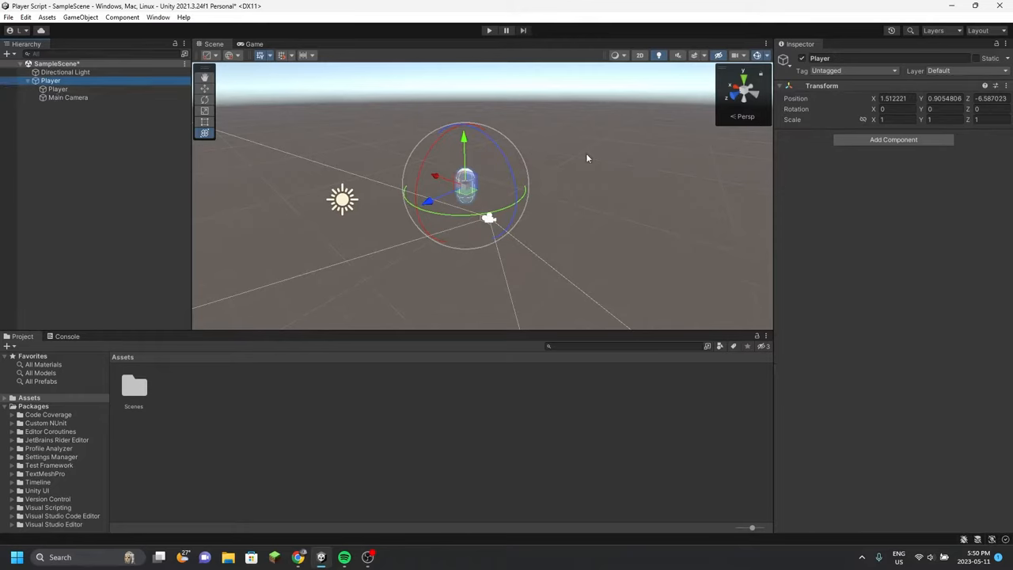
left_click(68, 98)
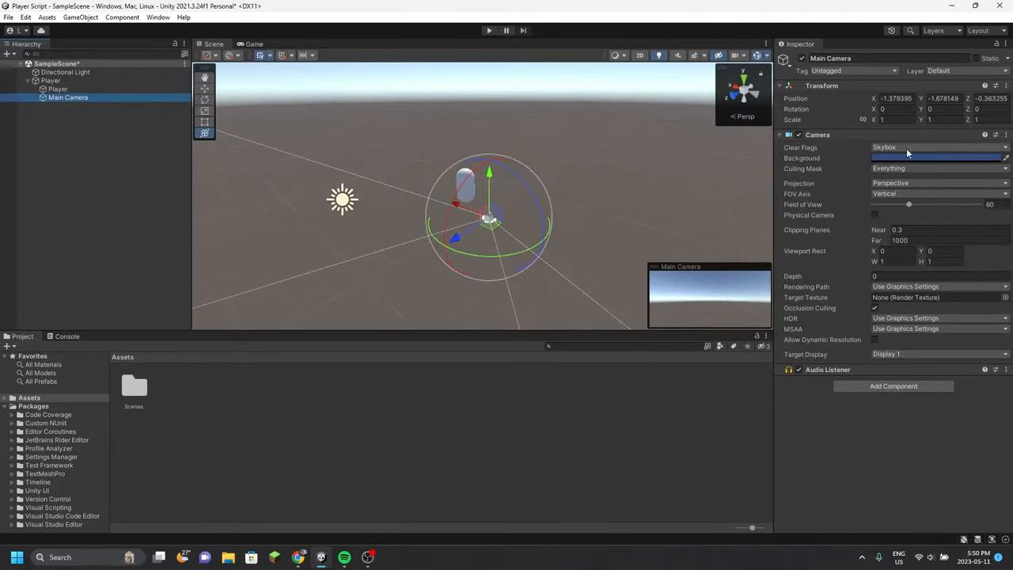
left_click(158, 16)
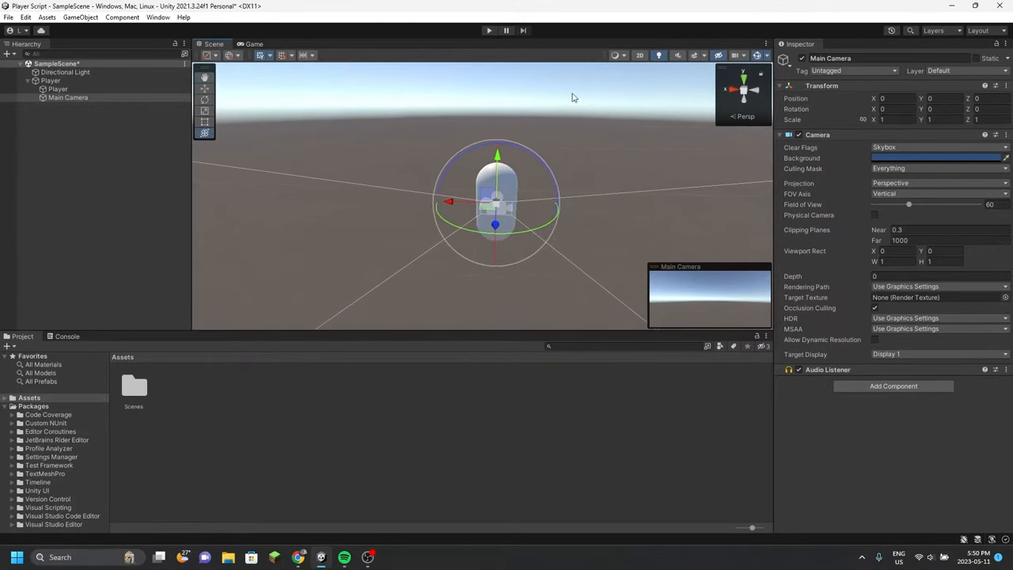
left_click_drag(497, 155, 491, 130)
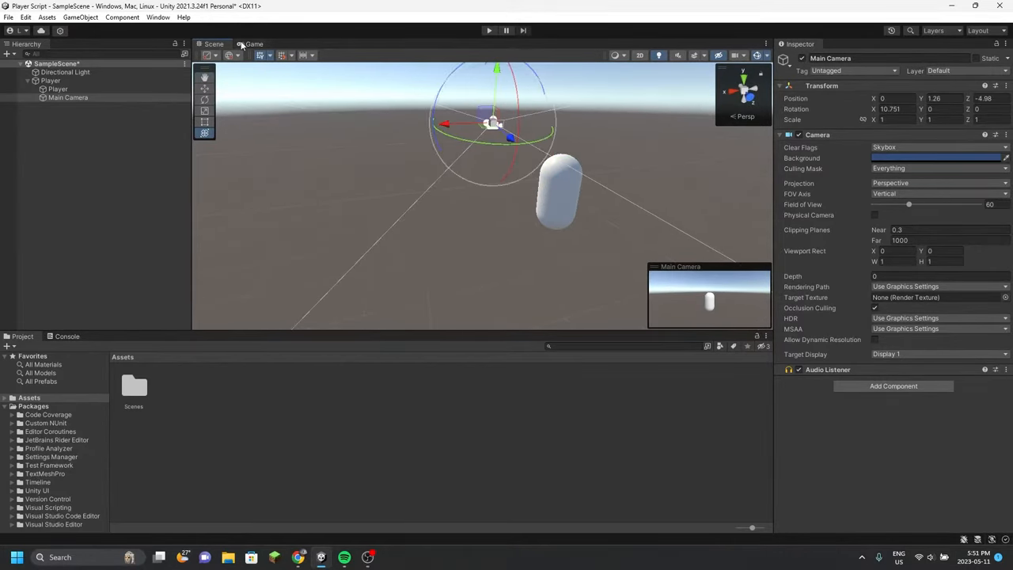
left_click(253, 44)
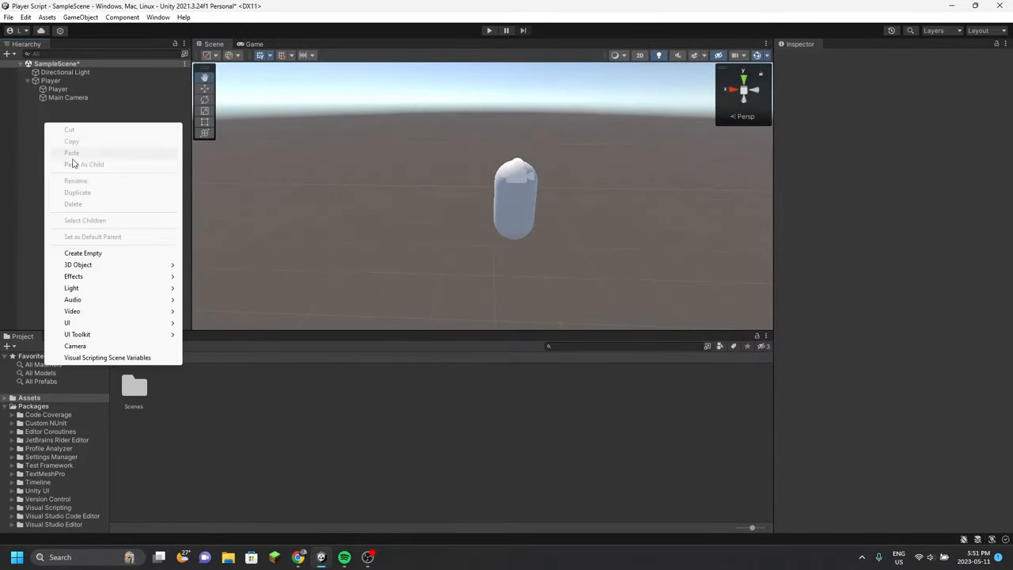
mouse_move(78, 264)
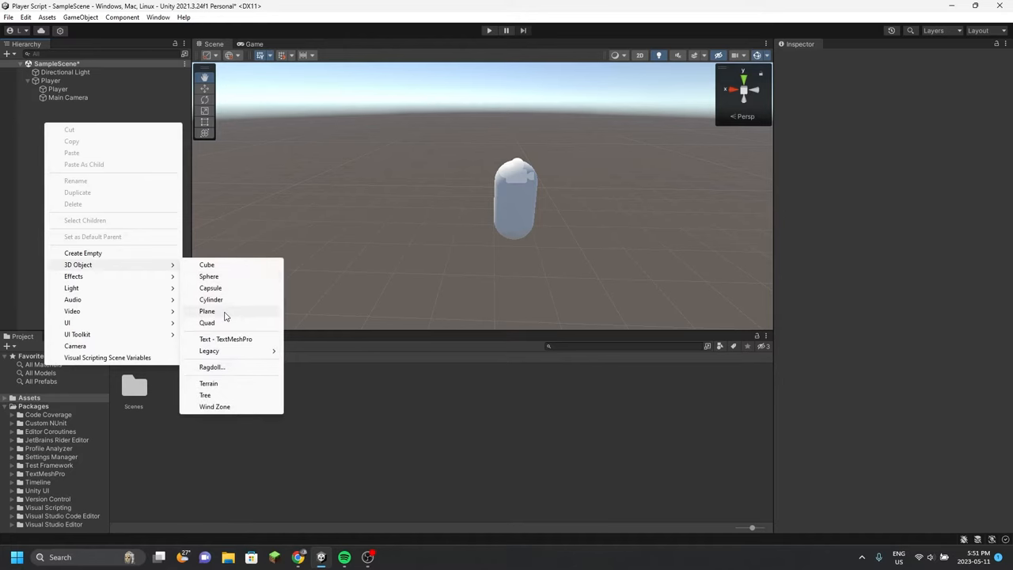
Add a Plane at the scene root as the ground beneath the capsule
left_click(206, 311)
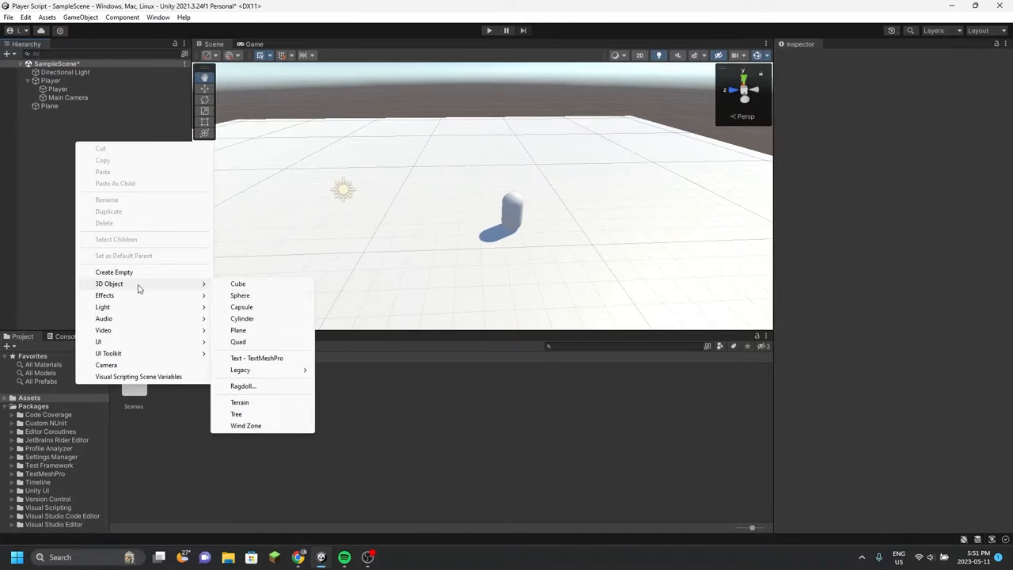
Add cubes around the plane and create a PlayerMovement C# script in the Scripts folder
left_click(238, 283)
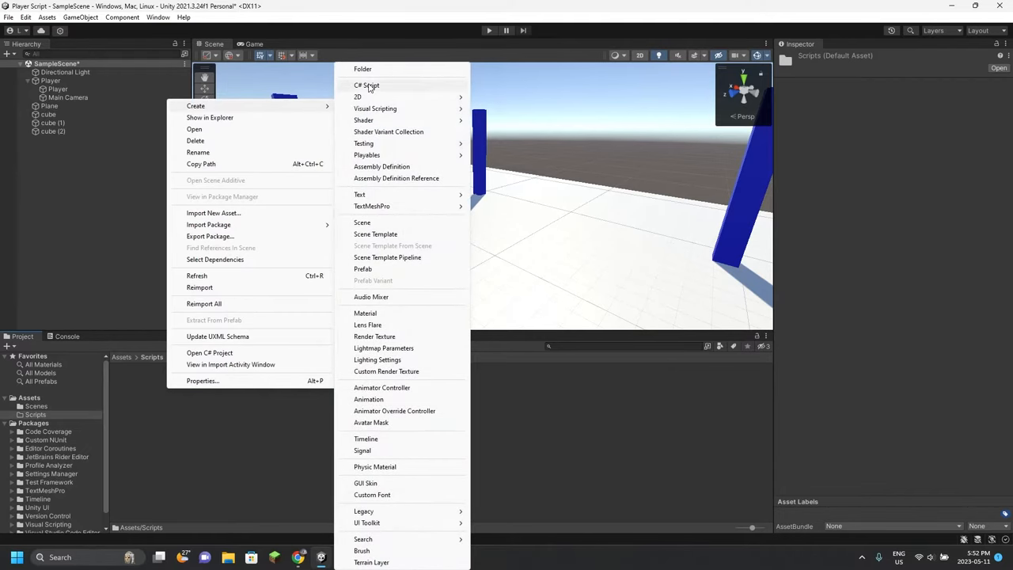
left_click(367, 85)
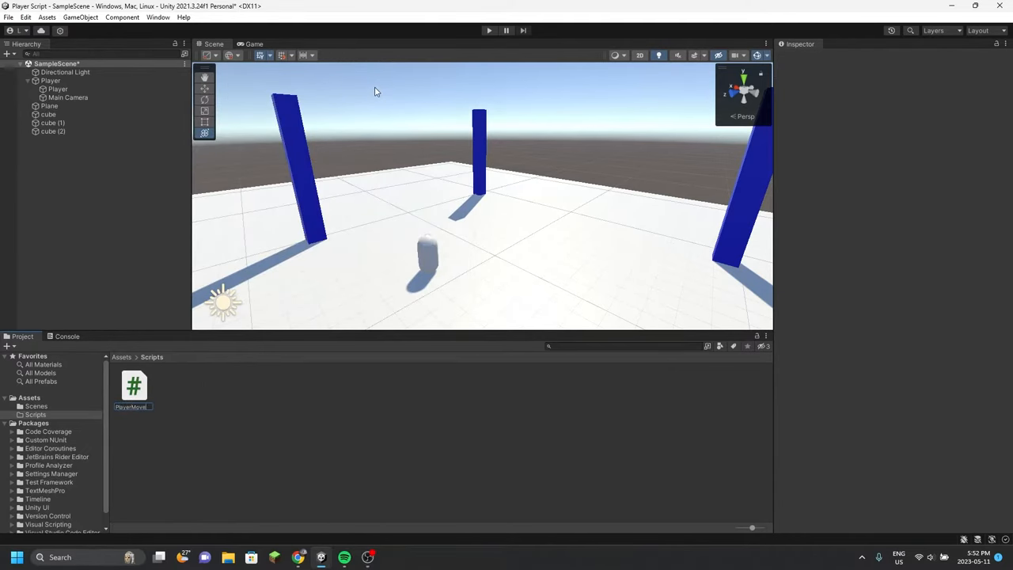
left_click(133, 388)
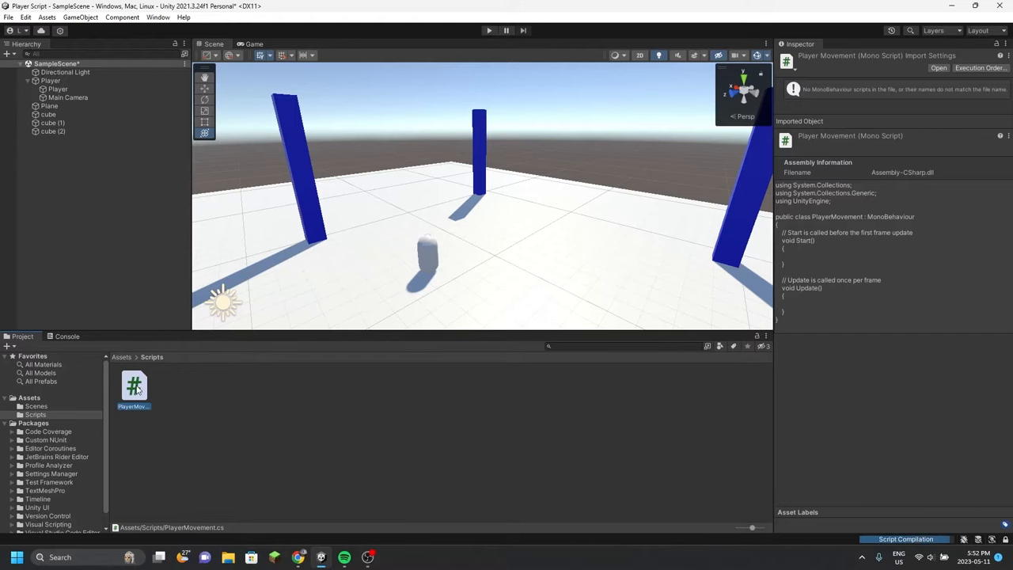
double_click(133, 388)
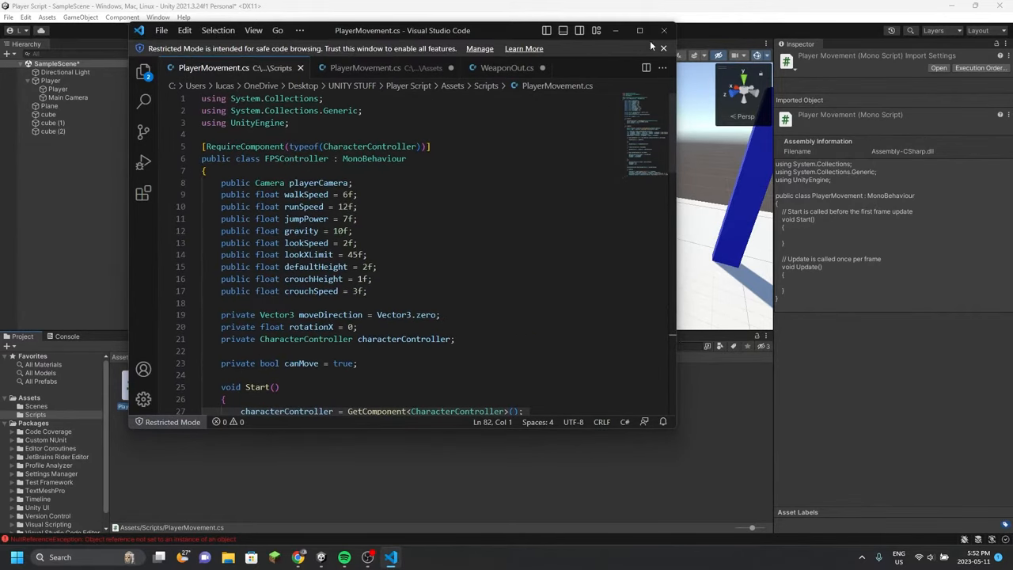
Rename the pasted FPS controller class to PlayerMovement in PlayerMovement.cs and save
type("Pla")
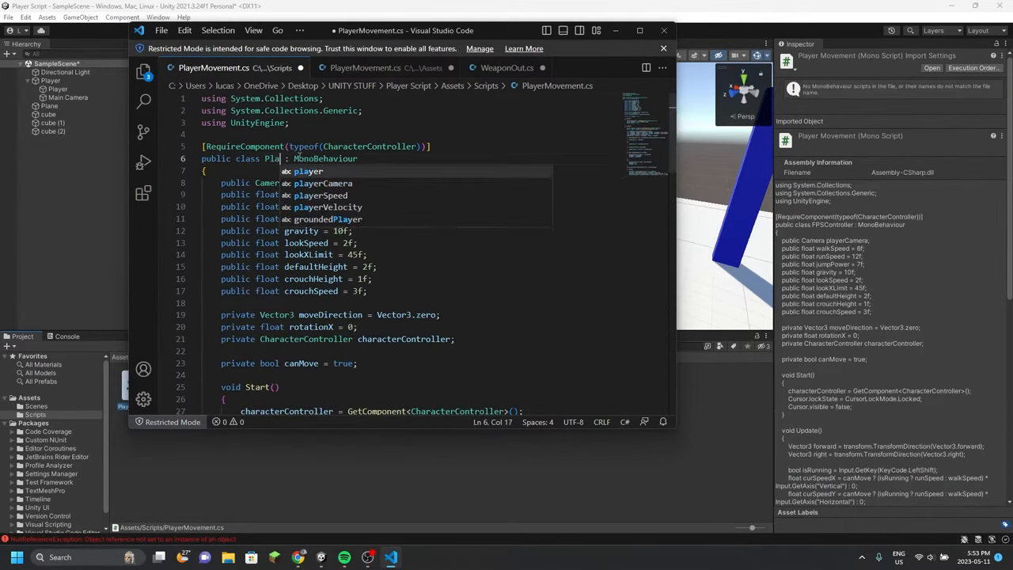
type("PlayerMovement")
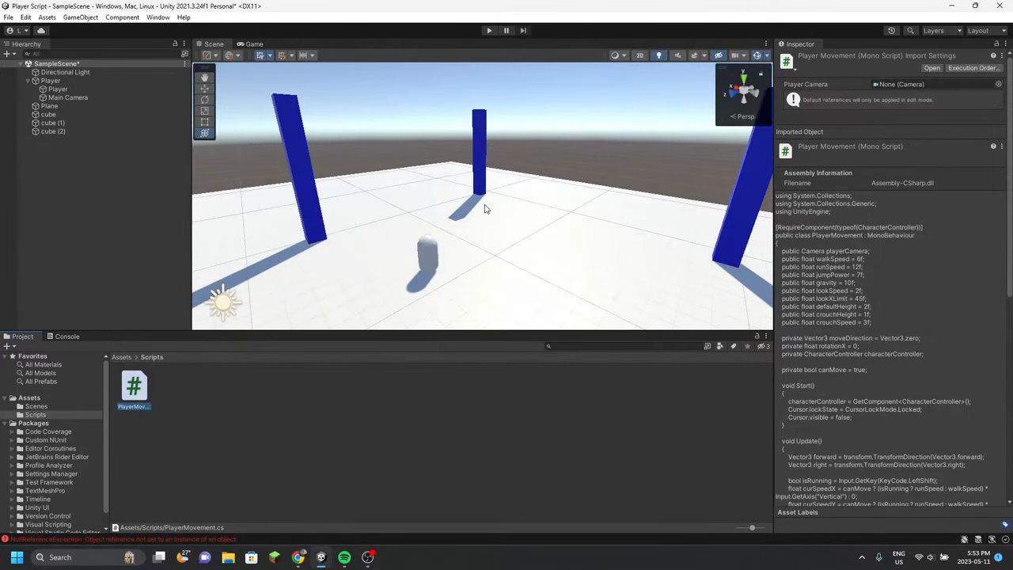
Add Character Controller and PlayerMovement with Main Camera to Player, then enter Play mode
left_click(51, 79)
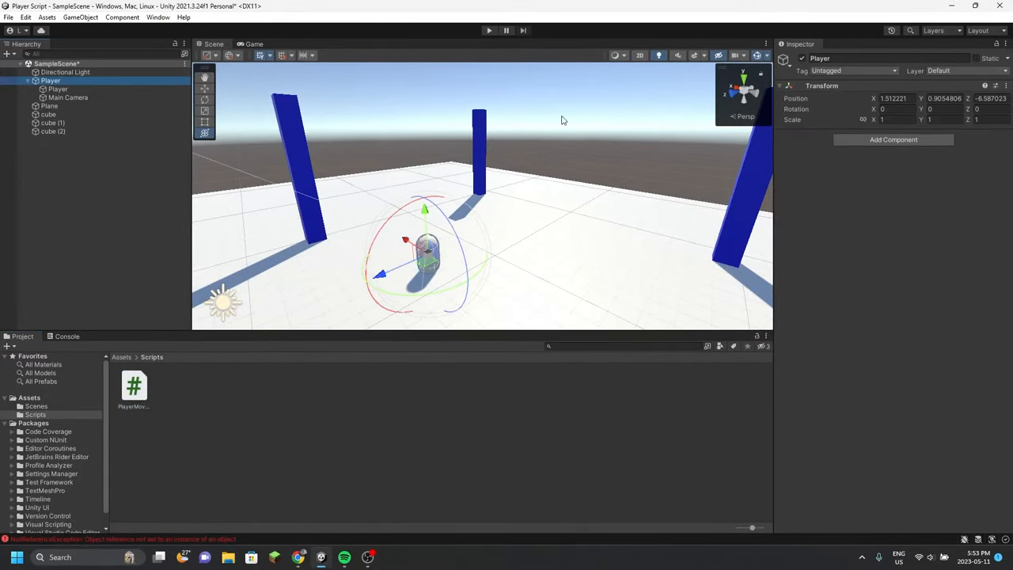
left_click(133, 388)
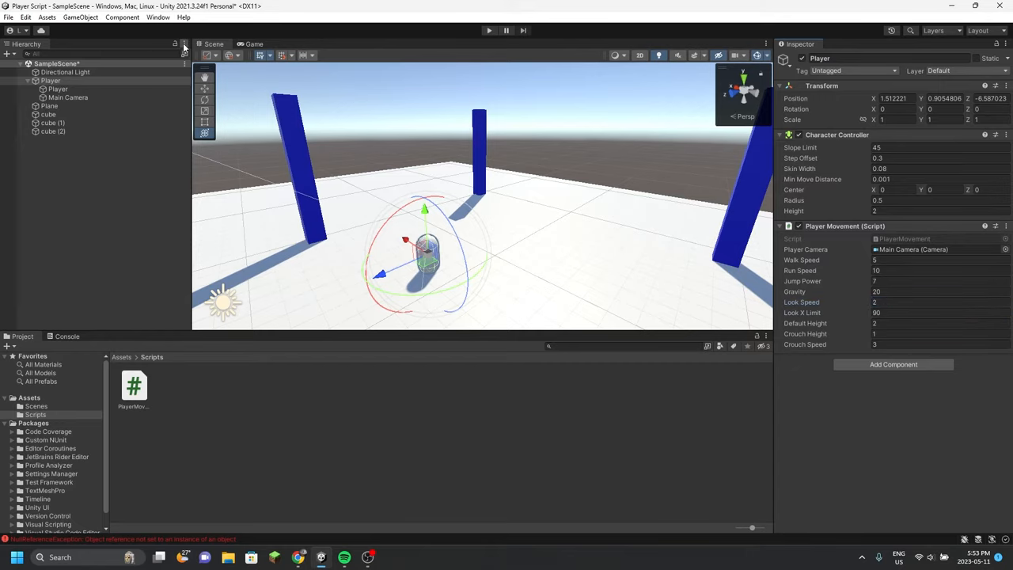
left_click(487, 30)
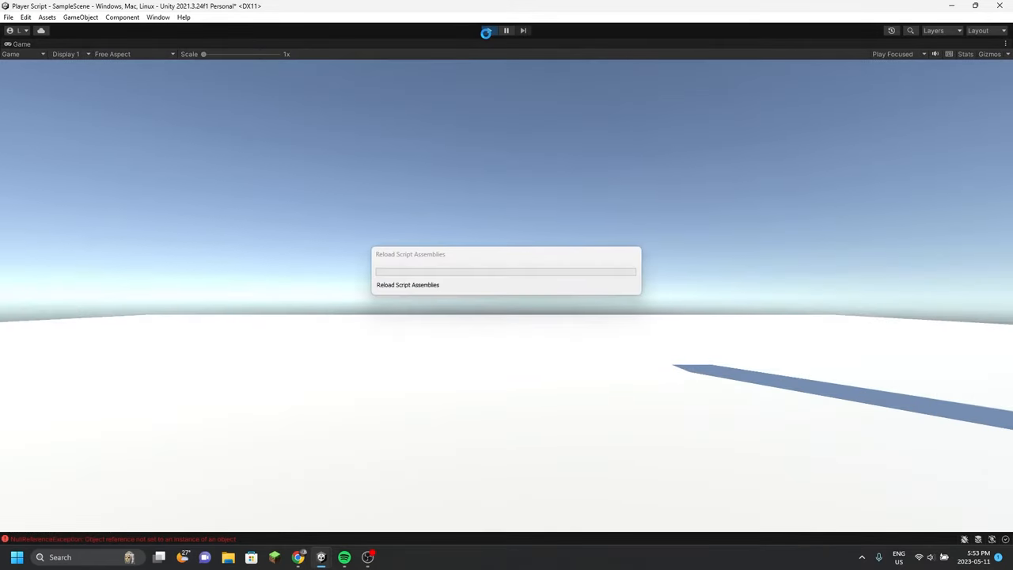